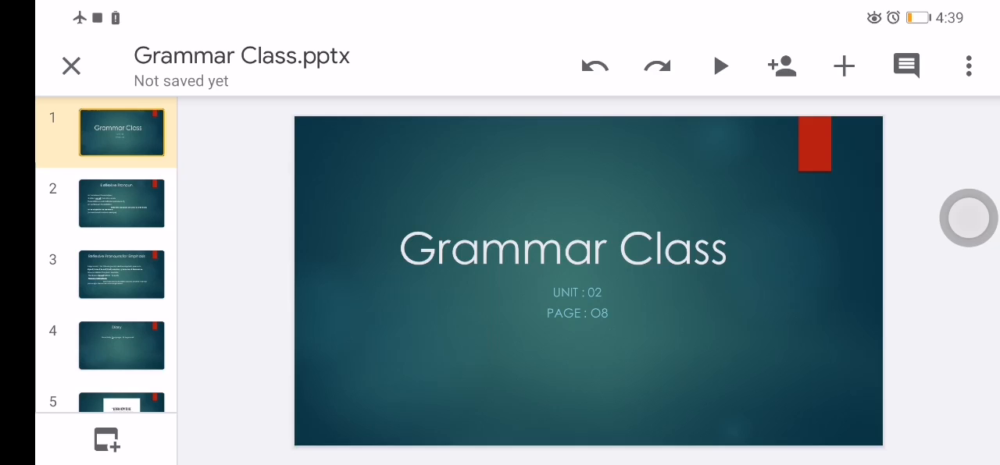
Show slide 2, "Reflexive Pronoun", with its example sentence and definition
{"action": "left_click", "coordinate": [121, 204]}
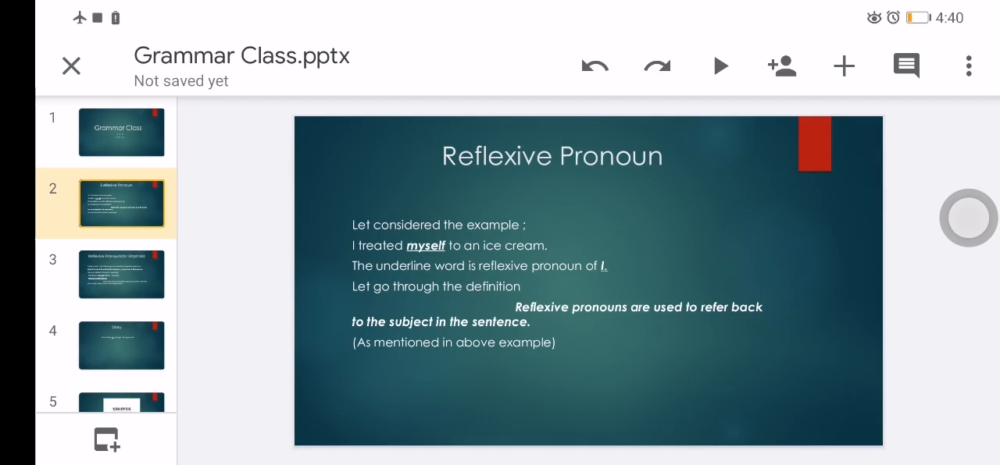
Show slide 3, "Reflexive Pronouns for Emphasis", with its emphatic pronoun list
{"action": "left_click", "coordinate": [121, 274]}
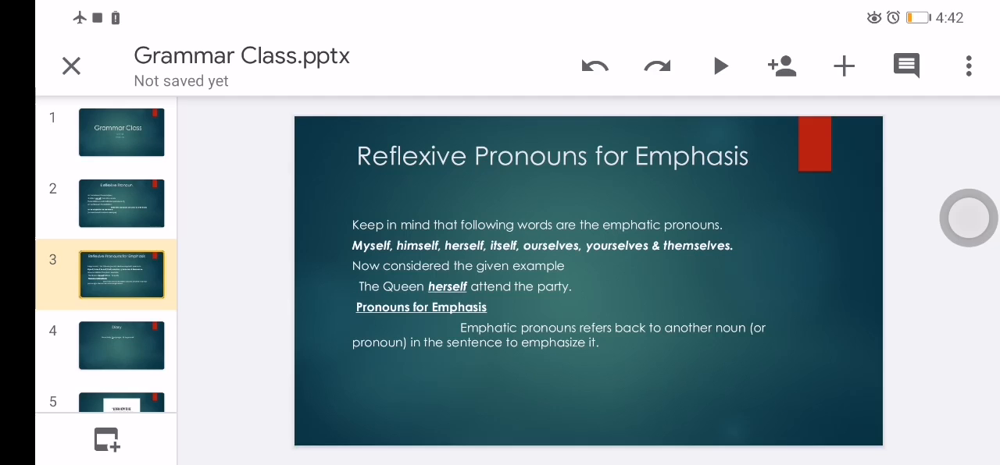
Pass the Diary activity slide and land on slide 5, the Jim Rohn quote card
{"action": "left_click", "coordinate": [121, 345]}
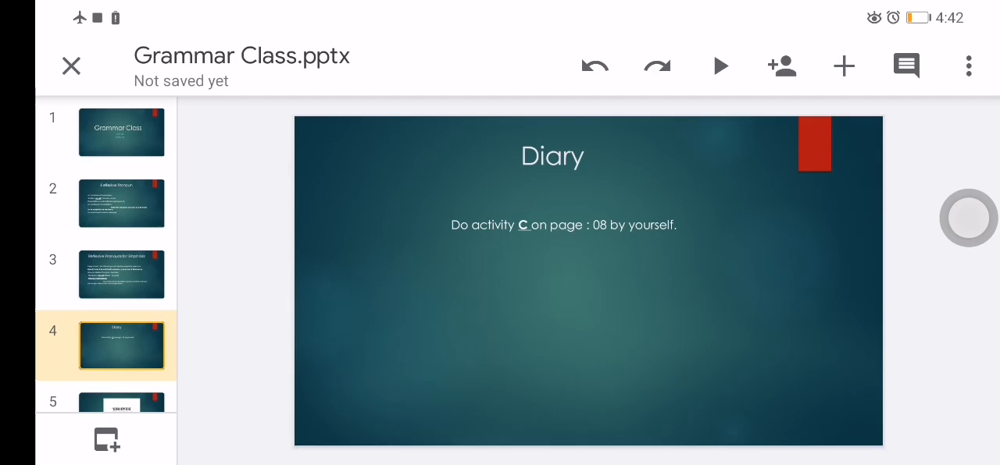
{"action": "left_click", "coordinate": [121, 377]}
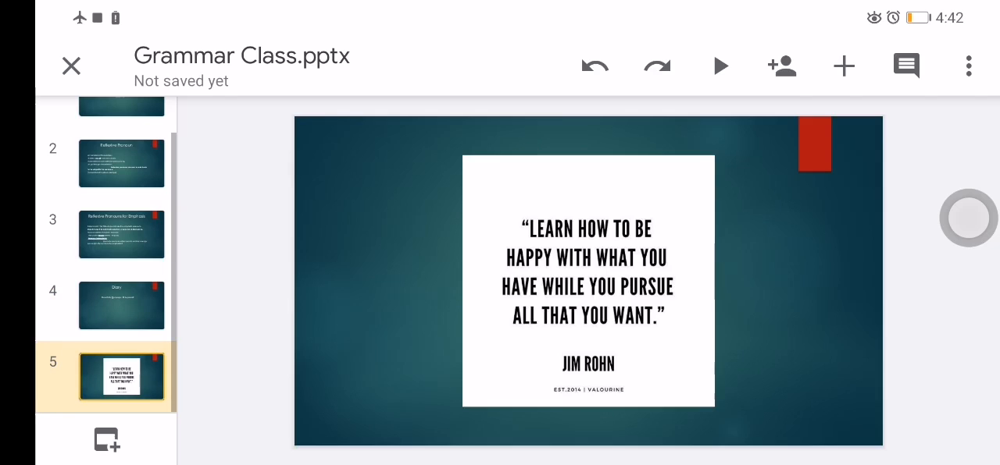